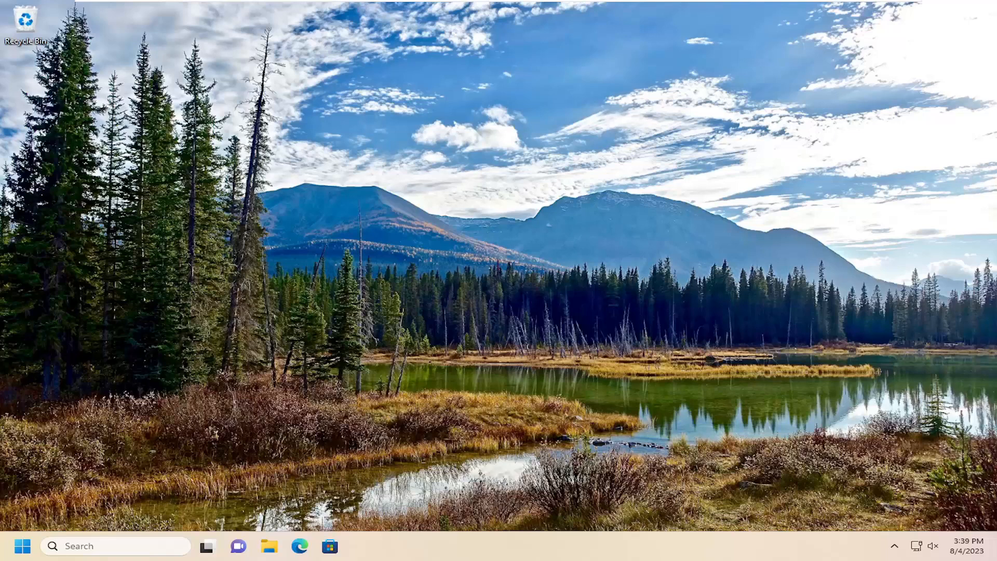
{"action": "mouse_move", "coordinate": [801, 403]}
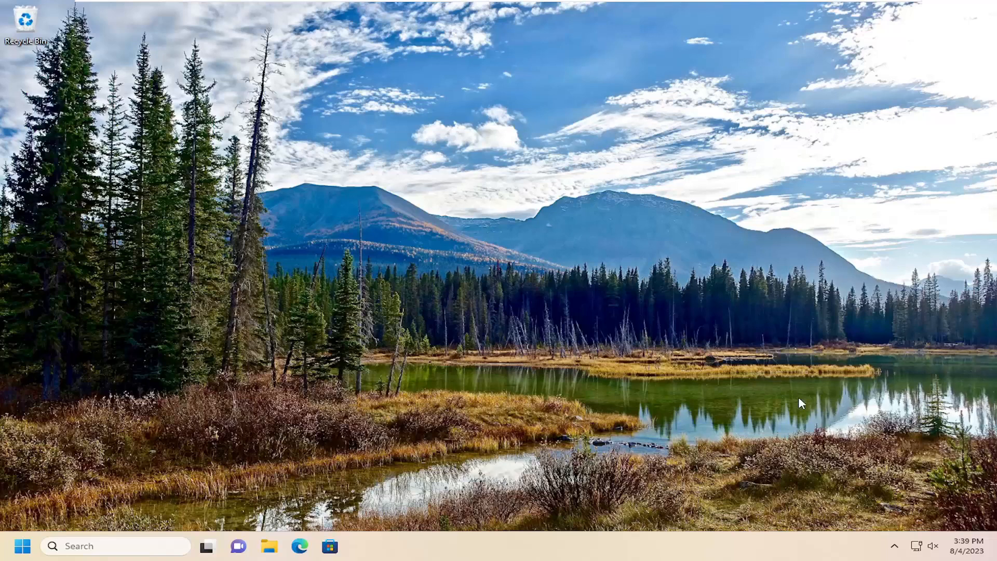
{"action": "mouse_move", "coordinate": [920, 527]}
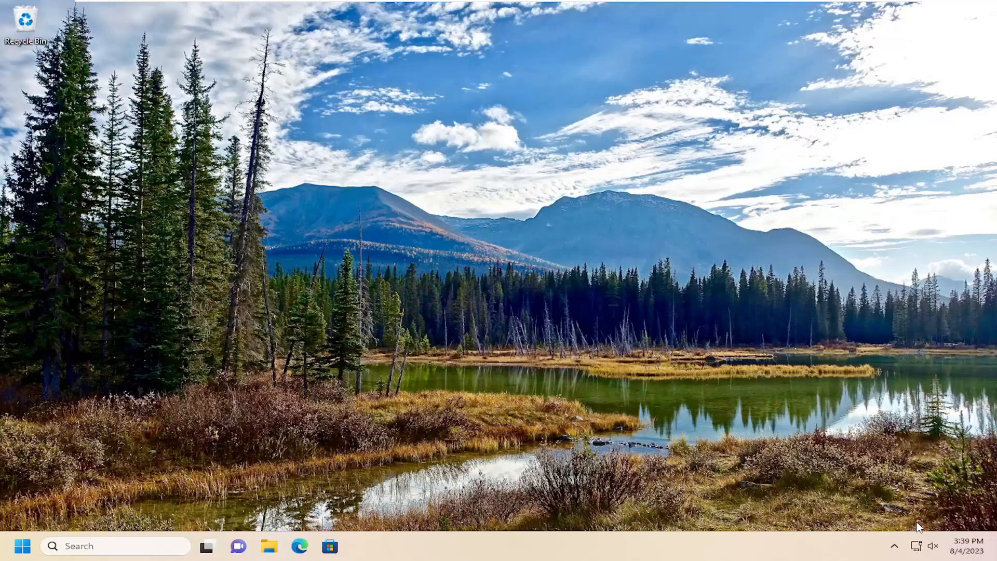
{"action": "mouse_move", "coordinate": [934, 546]}
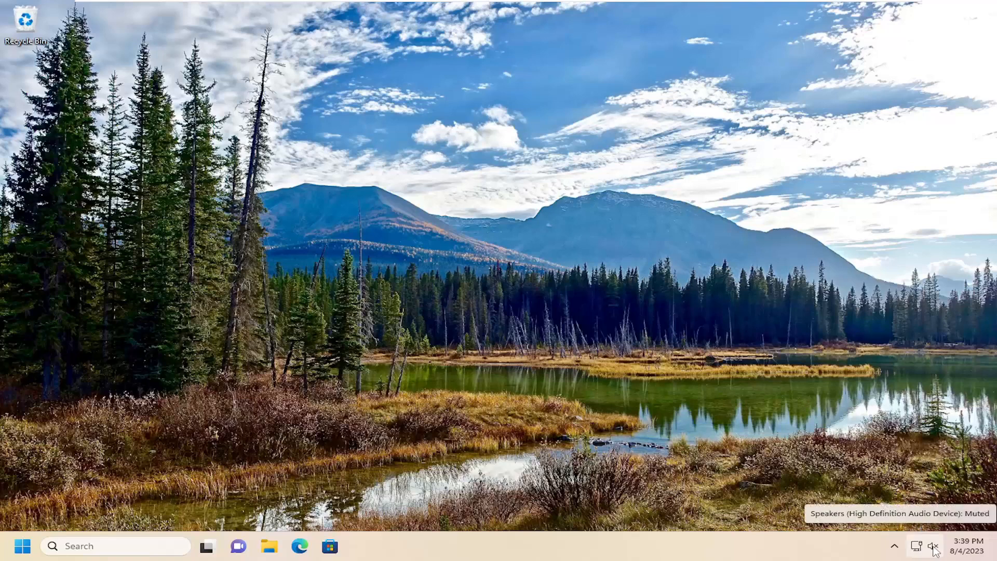
Open the volume mixer from the taskbar speaker icon's right-click menu
{"action": "right_click", "coordinate": [933, 546]}
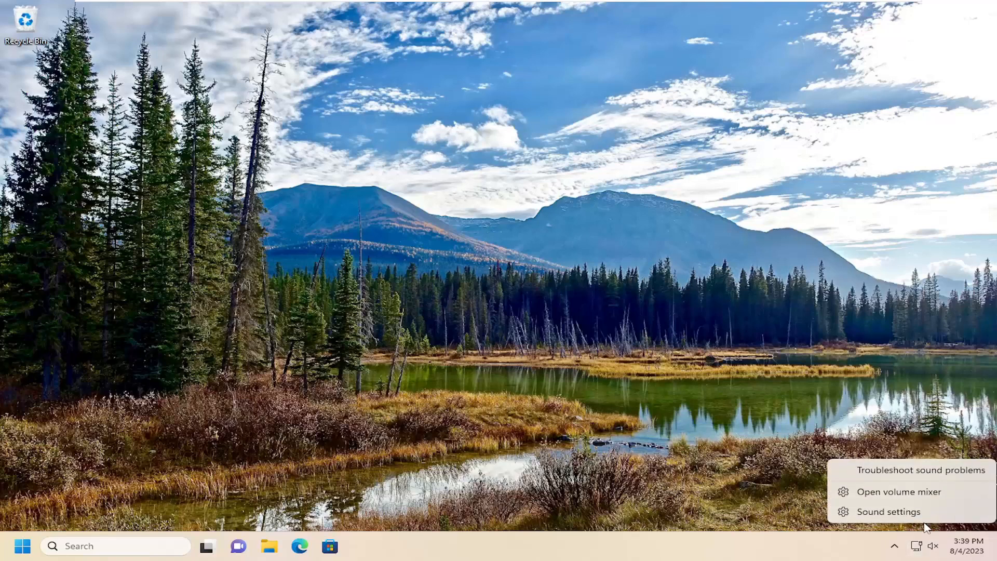
{"action": "left_click", "coordinate": [889, 511]}
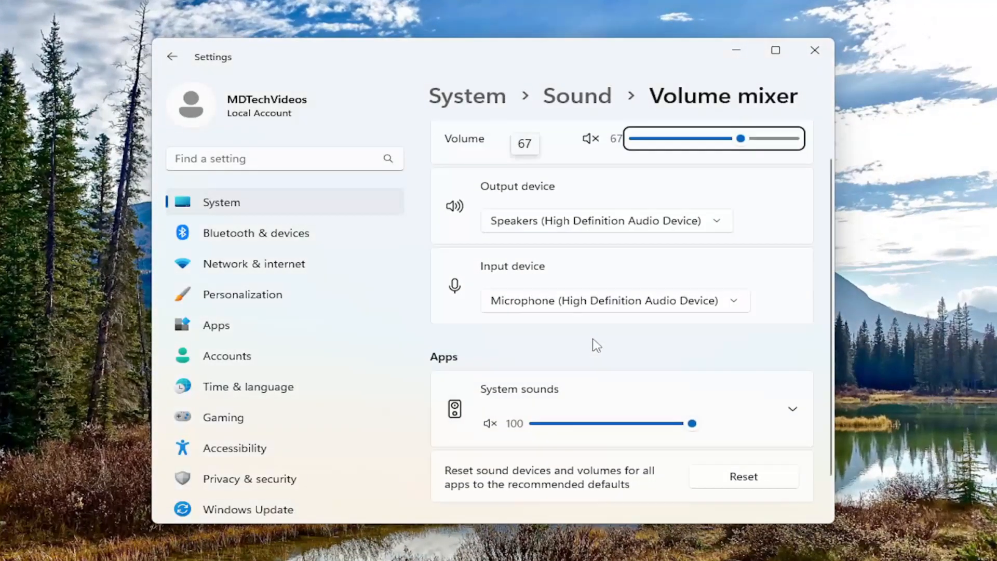
Scroll up to view the full System section, with speakers muted at 67
{"action": "scroll", "scroll_direction": "up", "scroll_amount": 3}
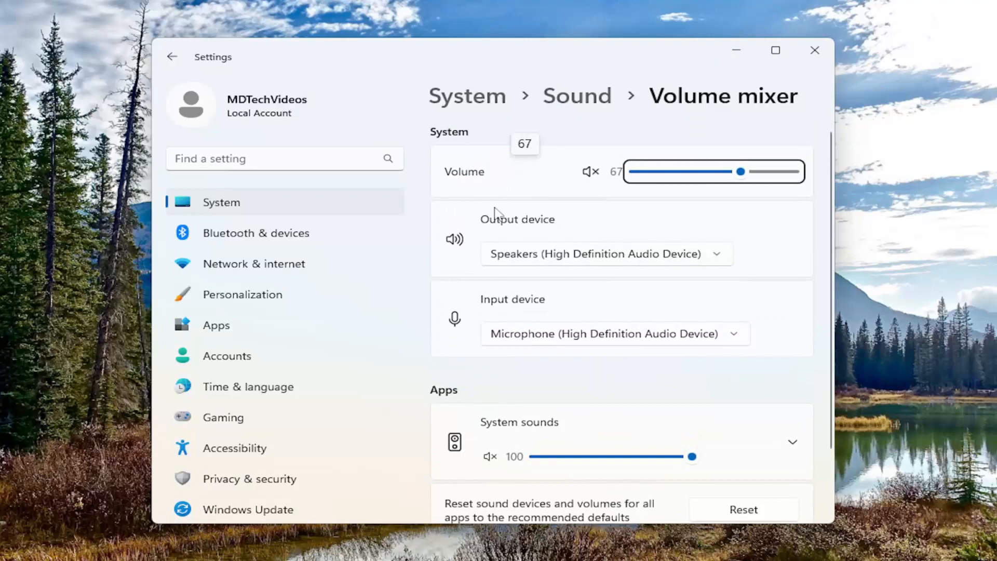
{"action": "mouse_move", "coordinate": [499, 215]}
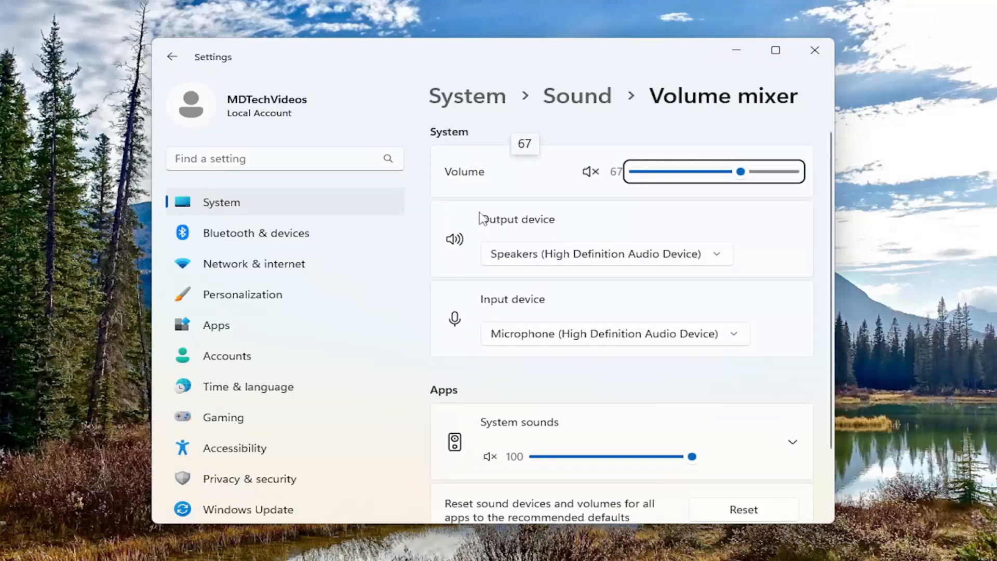
{"action": "mouse_move", "coordinate": [457, 326]}
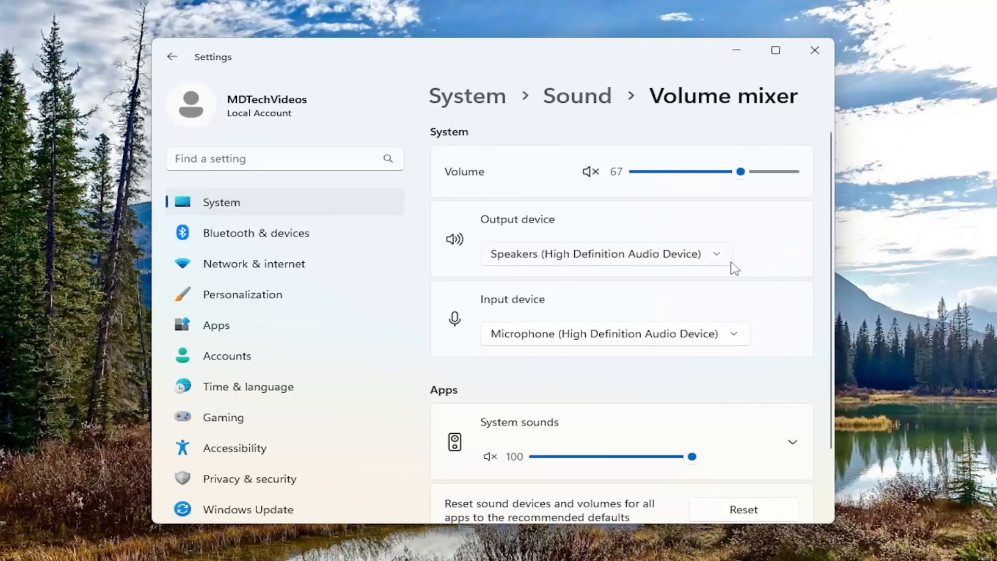
{"action": "mouse_move", "coordinate": [577, 256]}
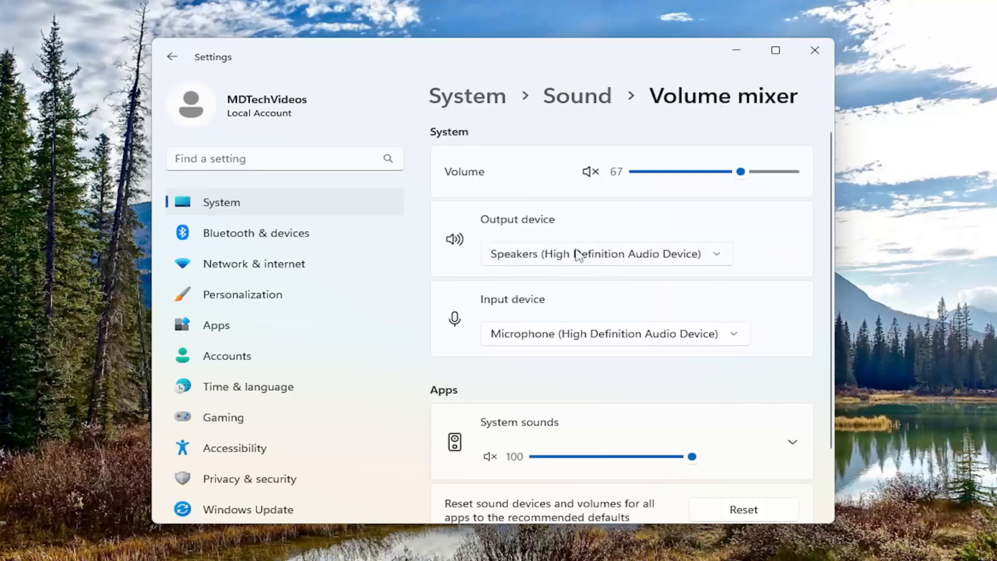
{"action": "mouse_move", "coordinate": [471, 241]}
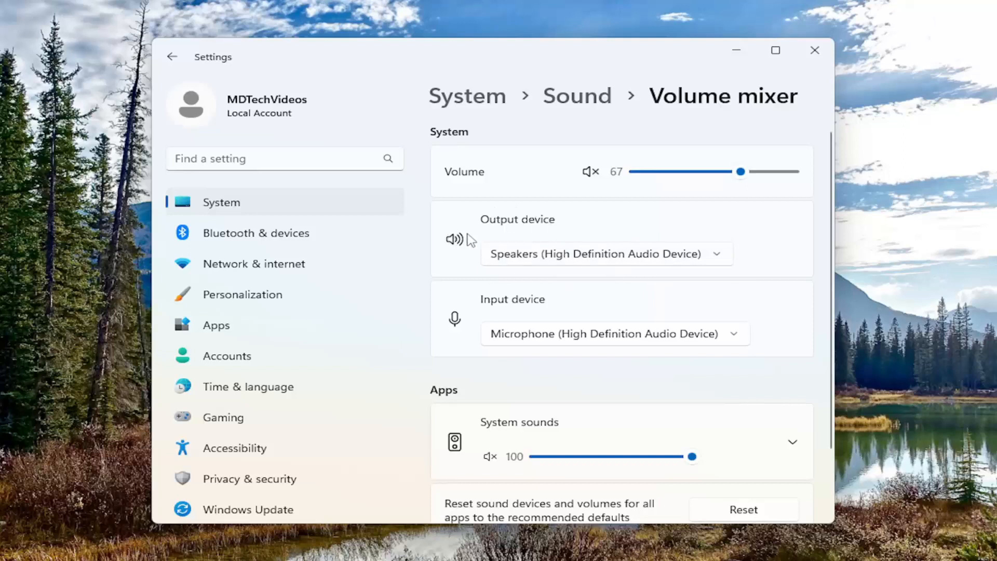
{"action": "mouse_move", "coordinate": [479, 316]}
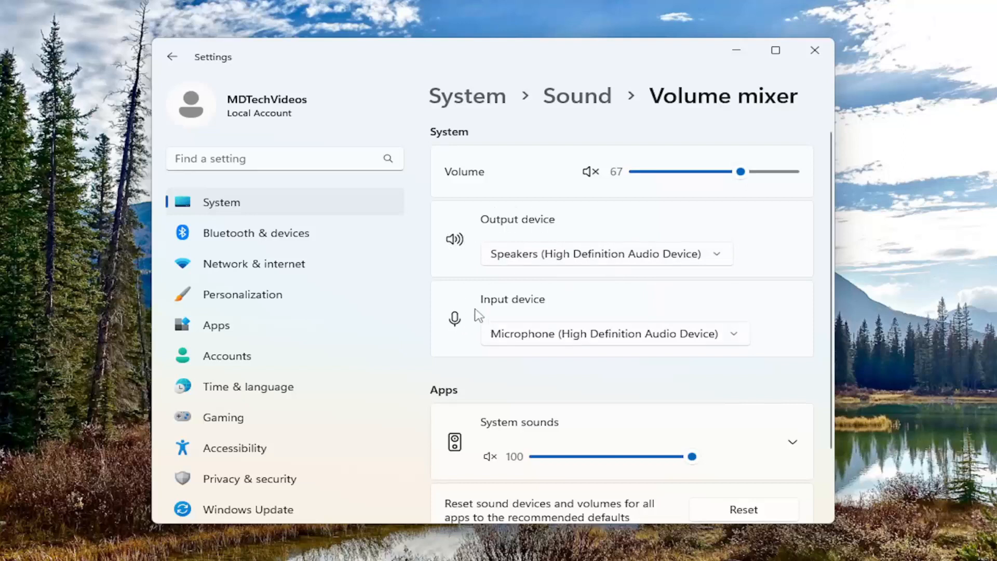
{"action": "mouse_move", "coordinate": [683, 316]}
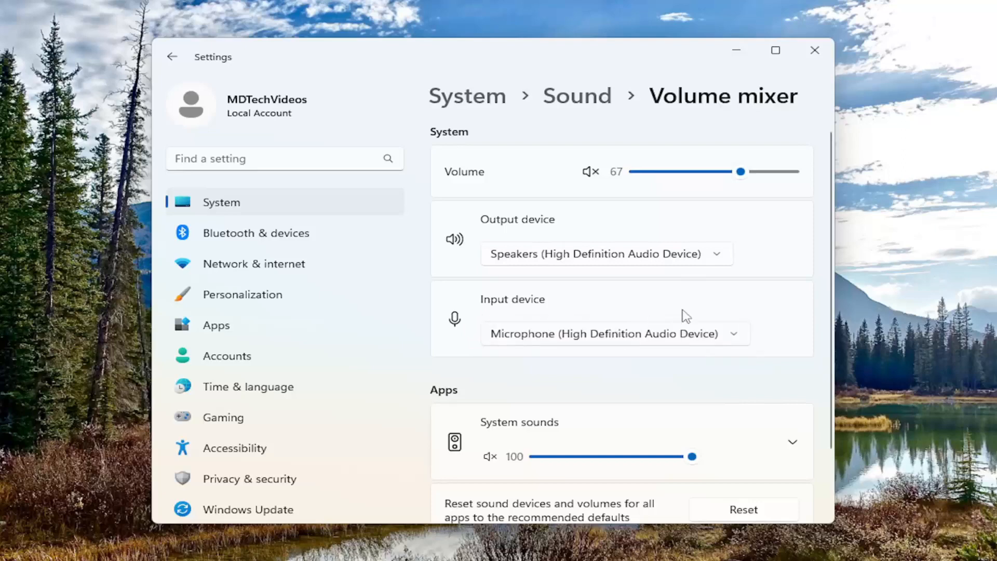
{"action": "mouse_move", "coordinate": [673, 361]}
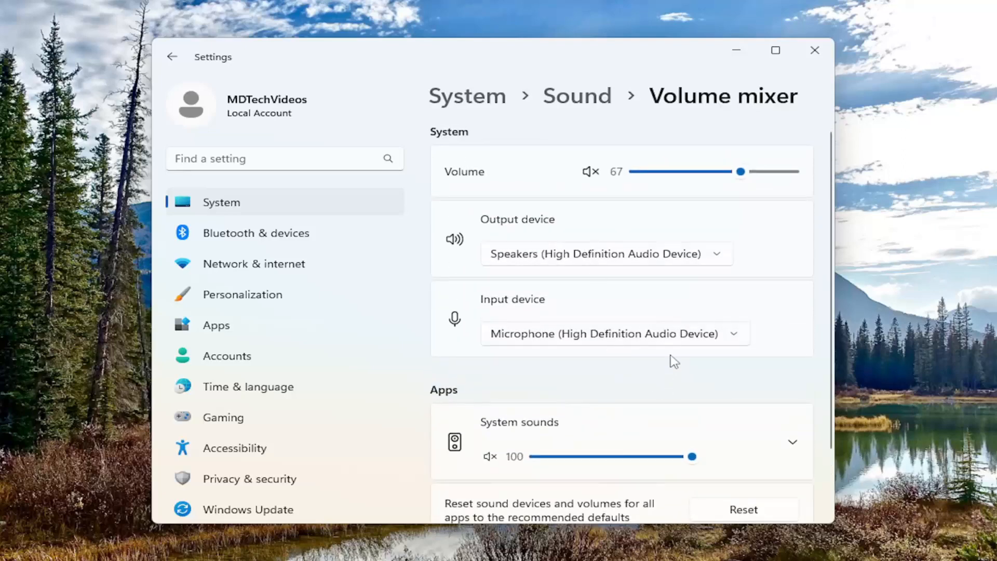
{"action": "mouse_move", "coordinate": [775, 49]}
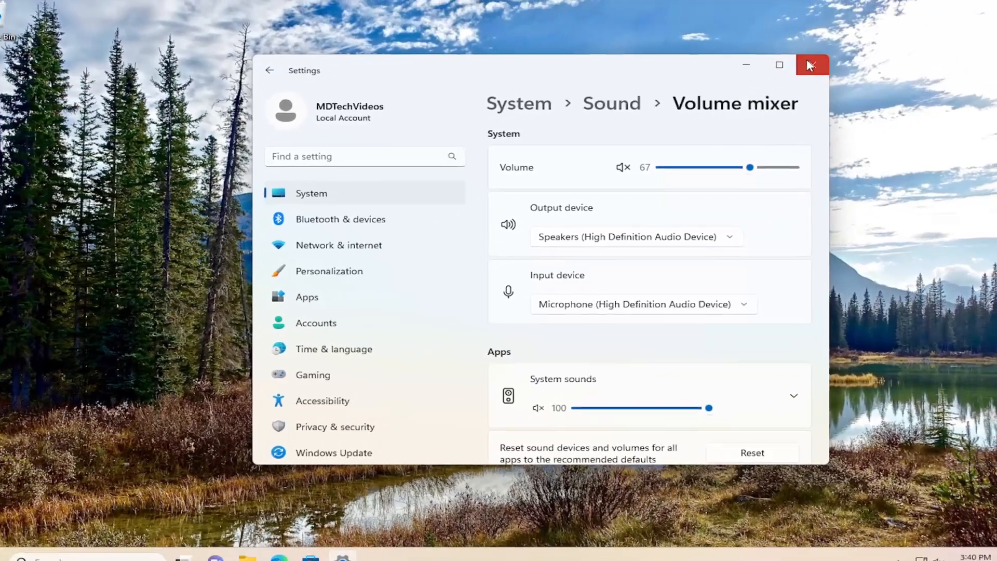
Close the Settings window to return to the empty desktop
{"action": "left_click", "coordinate": [812, 65]}
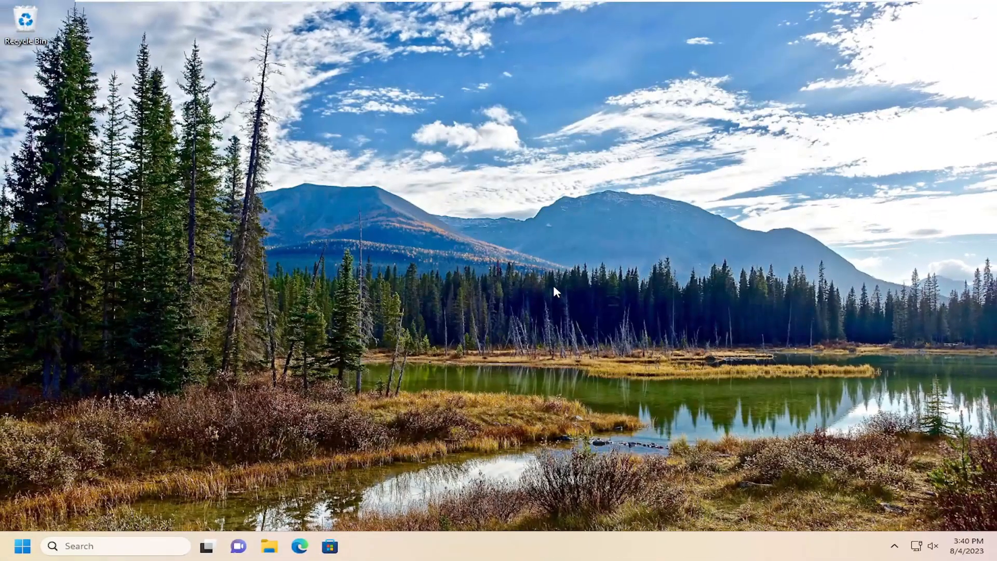